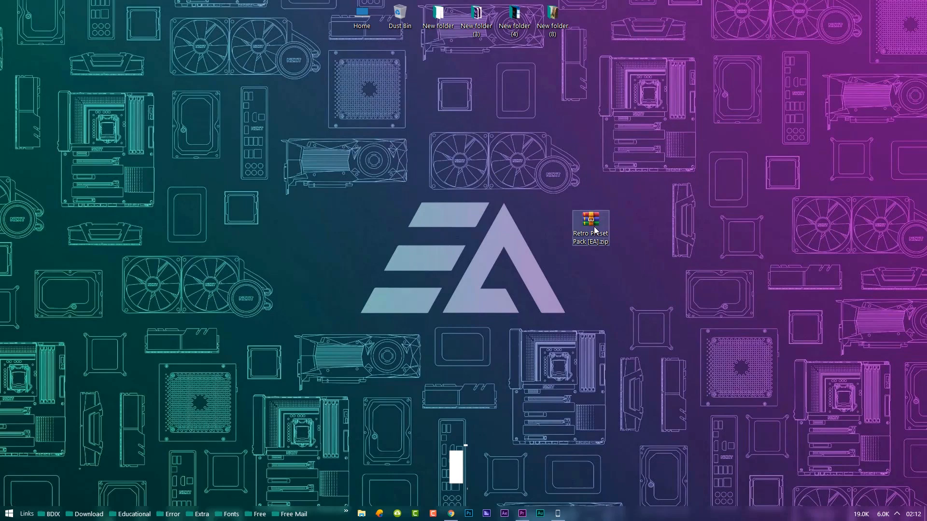
# Extract the Retro Preset Pack [EA].zip onto the desktop with Extract Here
pyautogui.rightClick(589, 225)
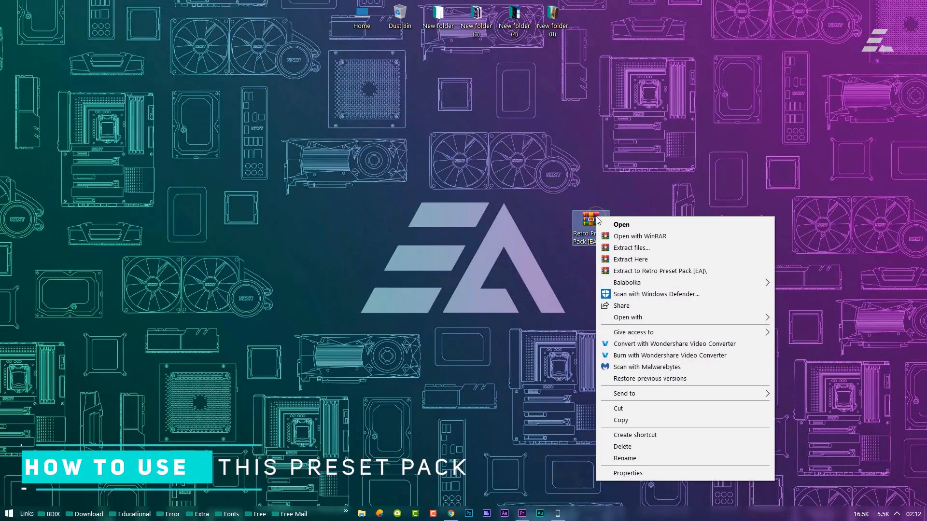
pyautogui.click(660, 266)
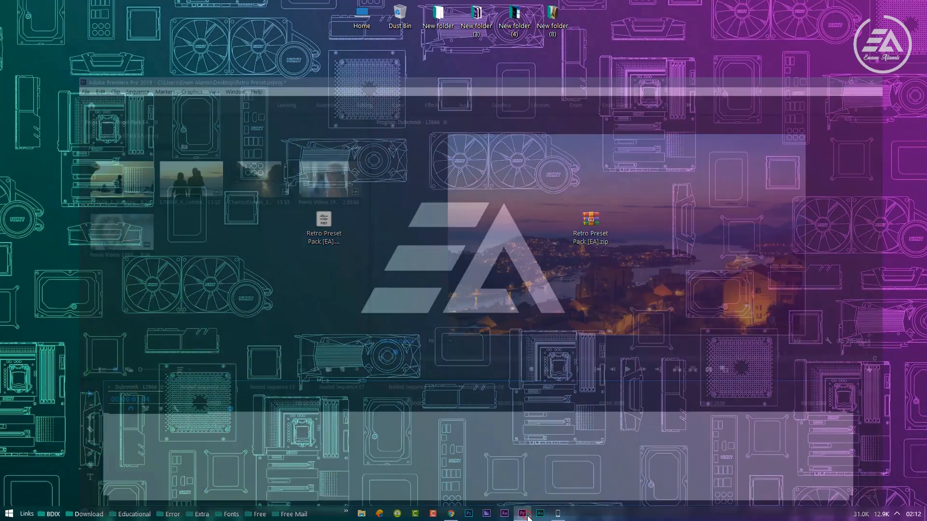
# Import the Retro Preset Pack .prfpset into the Effects presets and reveal its bin
pyautogui.click(181, 17)
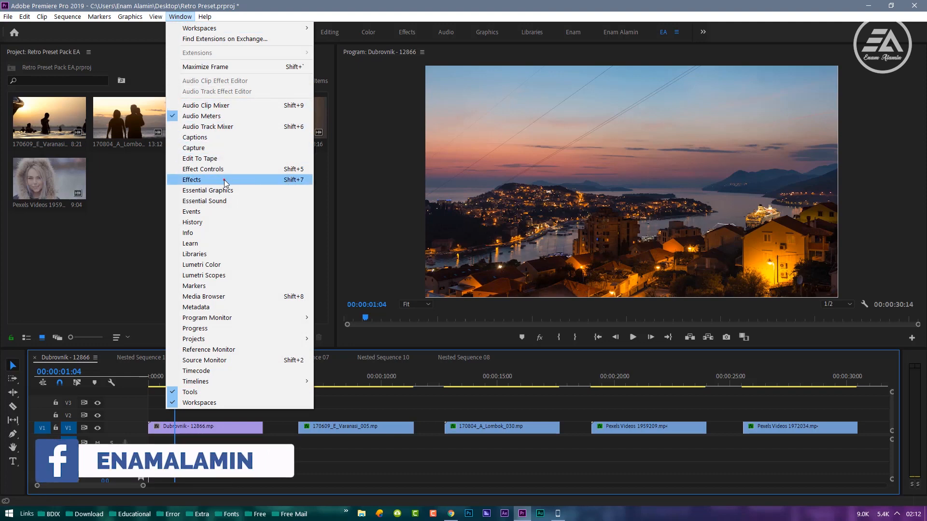
pyautogui.click(191, 180)
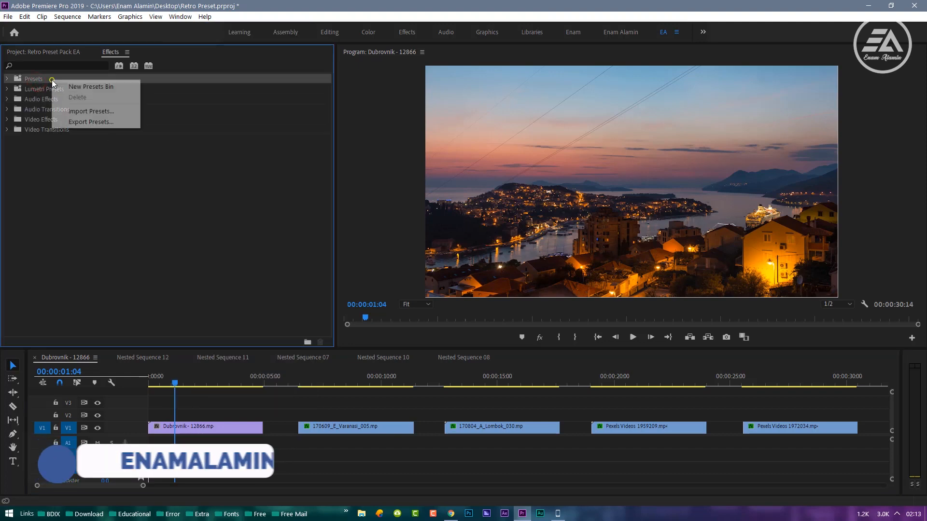
pyautogui.click(91, 111)
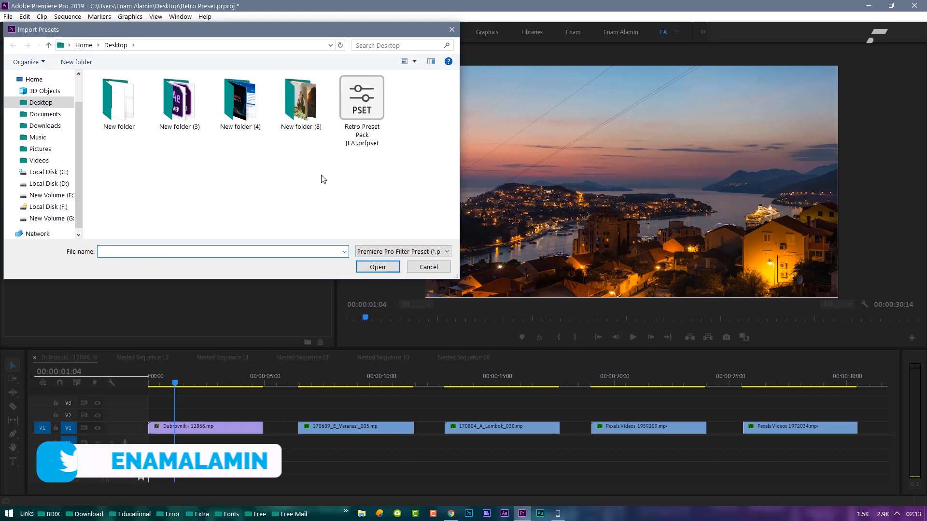
pyautogui.click(428, 267)
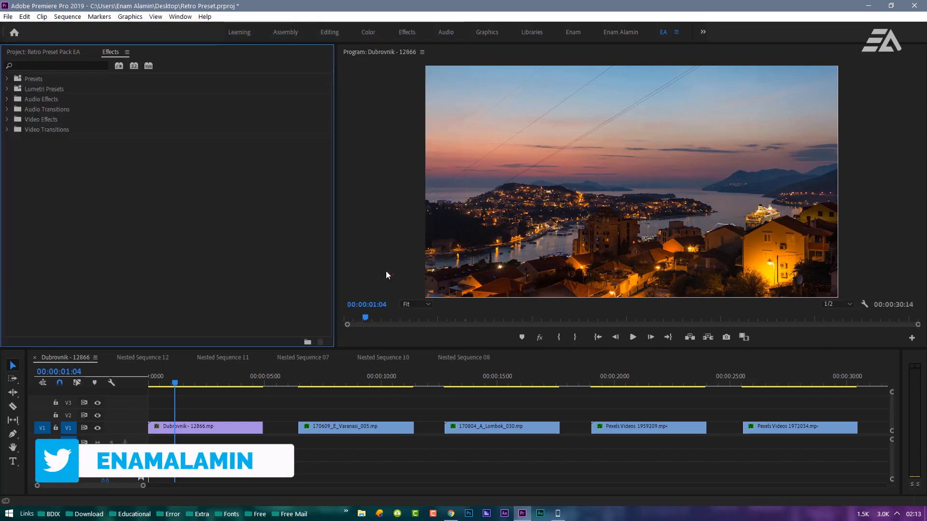
pyautogui.click(6, 78)
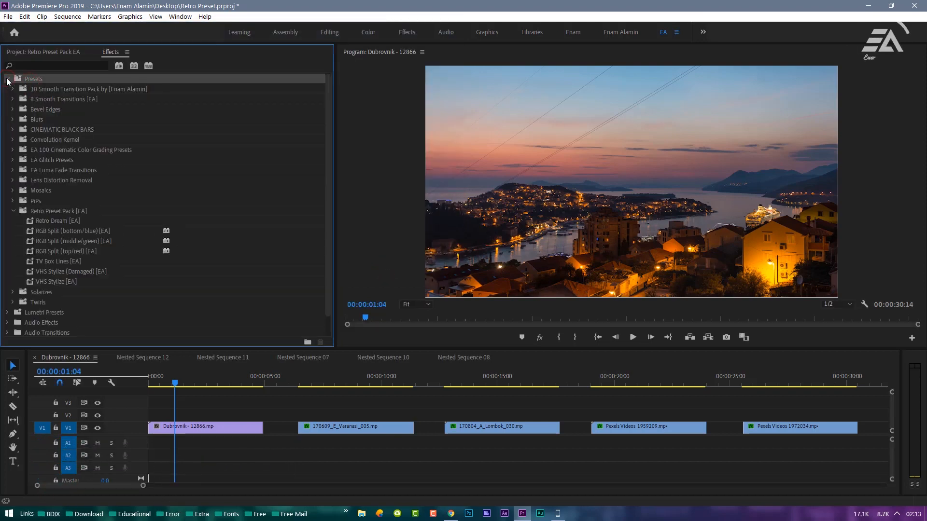
# Apply Retro Dream [EA] to the Dubrovnik clip and duplicate the Varanasi clip onto V2 and V3
pyautogui.click(58, 212)
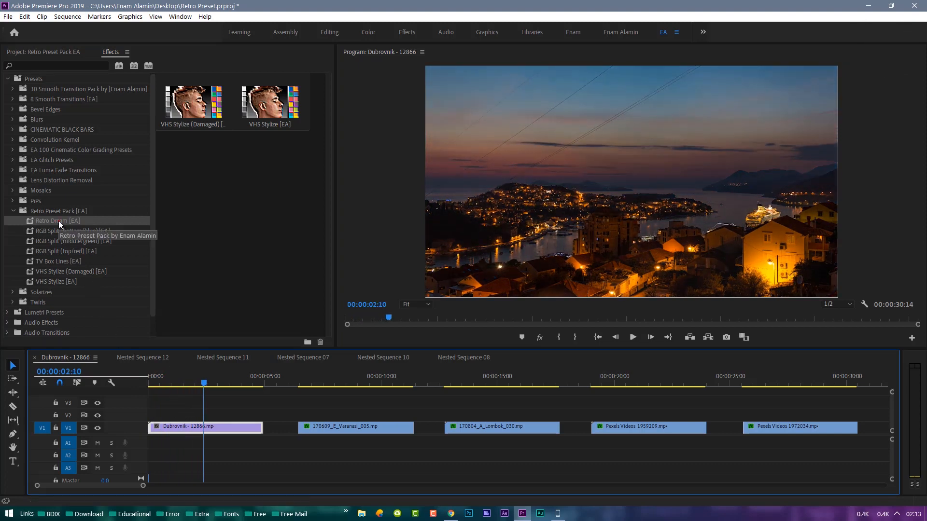
pyautogui.doubleClick(58, 220)
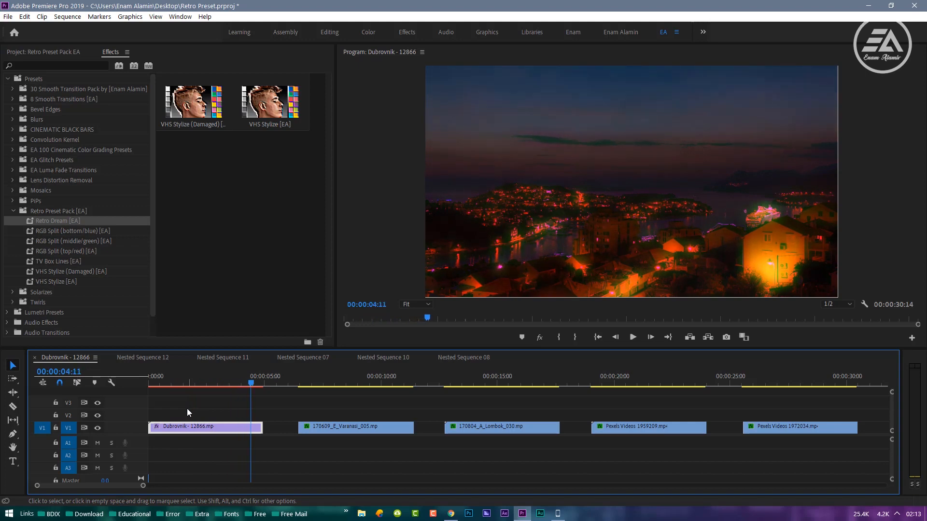
pyautogui.click(71, 230)
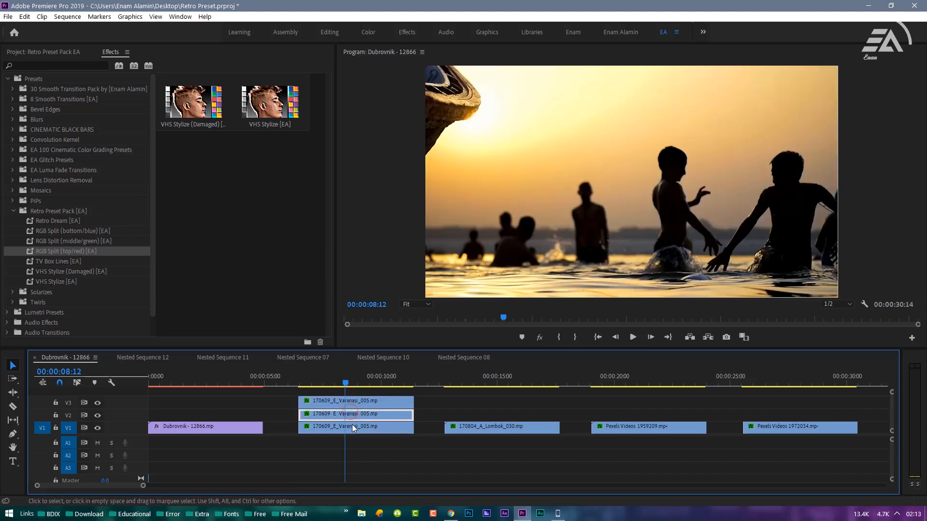
# Apply the RGB Split top/red, middle/green and bottom/blue presets to the stacked Varanasi clips, checking them in Effect Controls
pyautogui.click(355, 427)
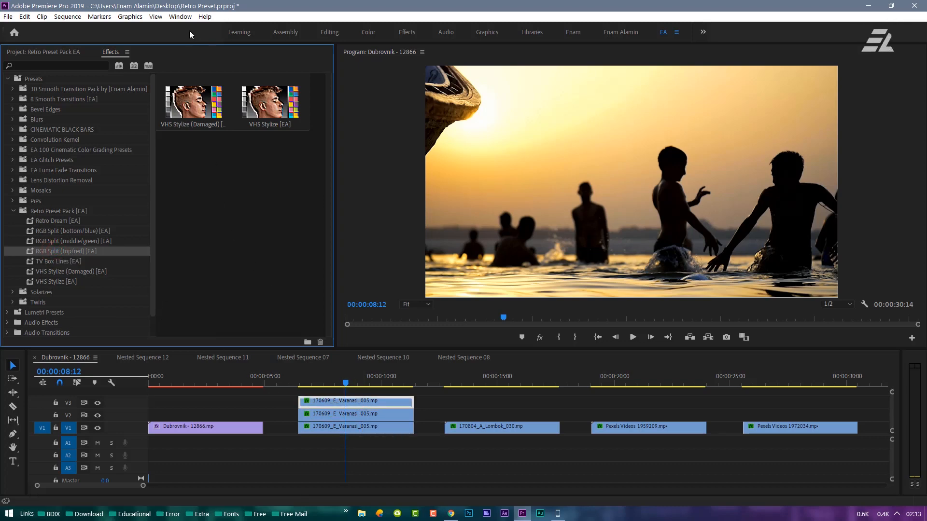
pyautogui.click(180, 17)
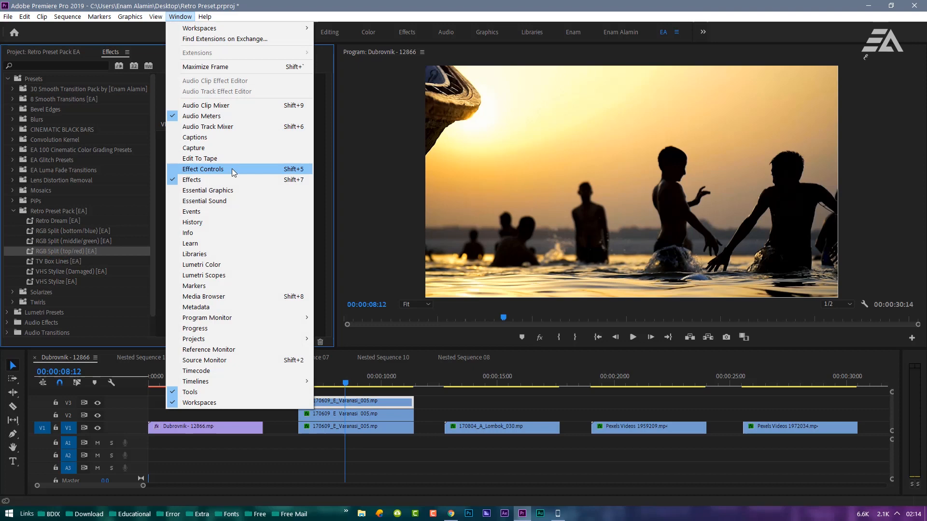
pyautogui.click(202, 169)
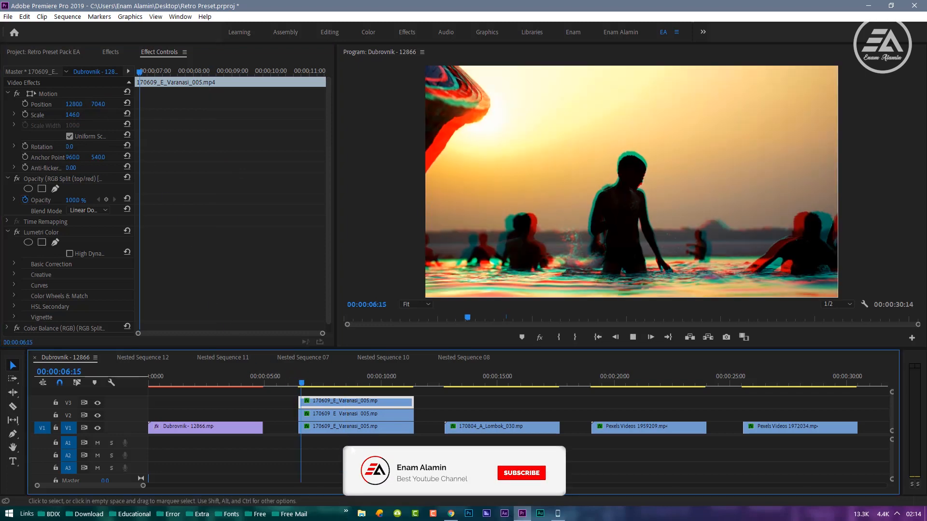
pyautogui.click(520, 473)
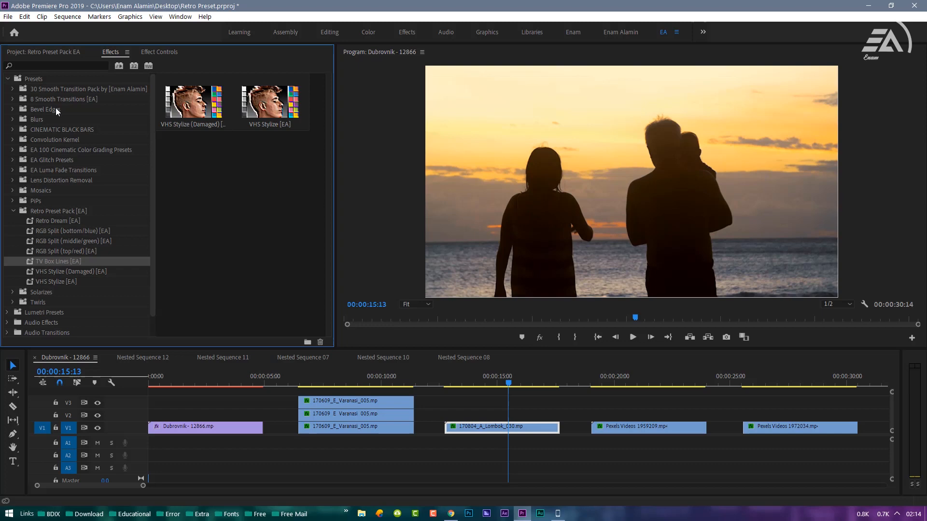
# Create a Black Video item and place it on V2 above the Lombok clip
pyautogui.rightClick(151, 201)
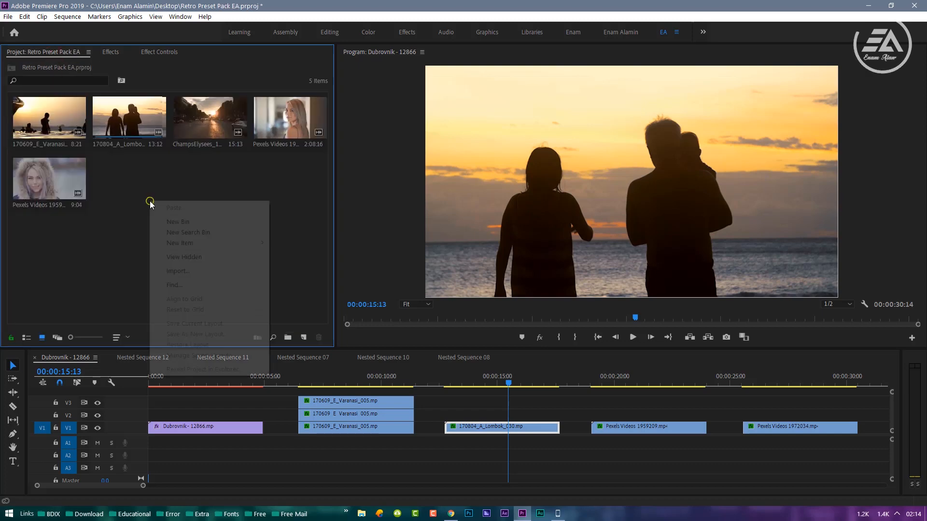
pyautogui.moveTo(180, 244)
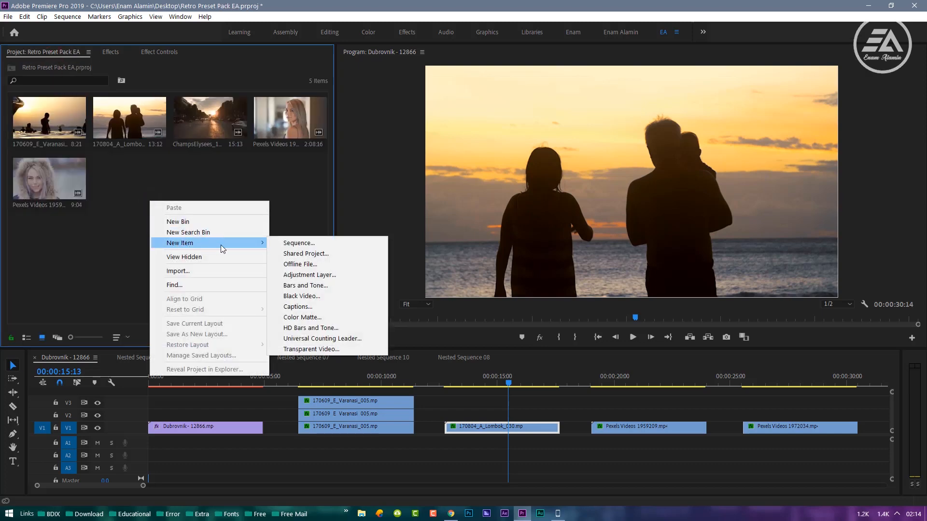
pyautogui.click(301, 297)
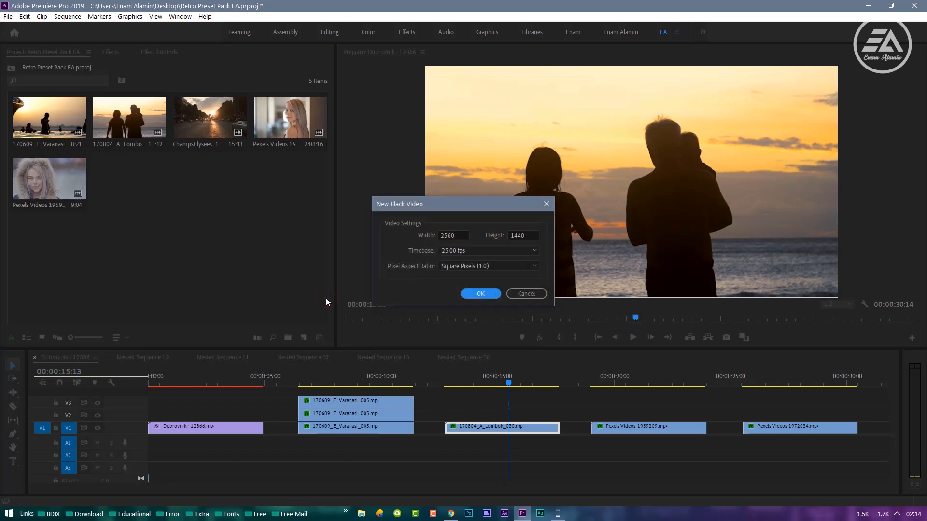
pyautogui.click(479, 293)
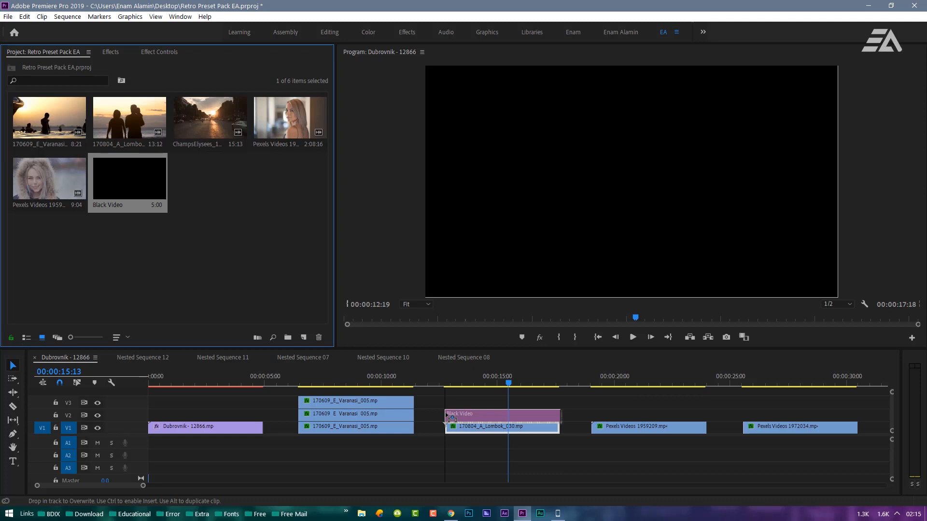
pyautogui.click(110, 51)
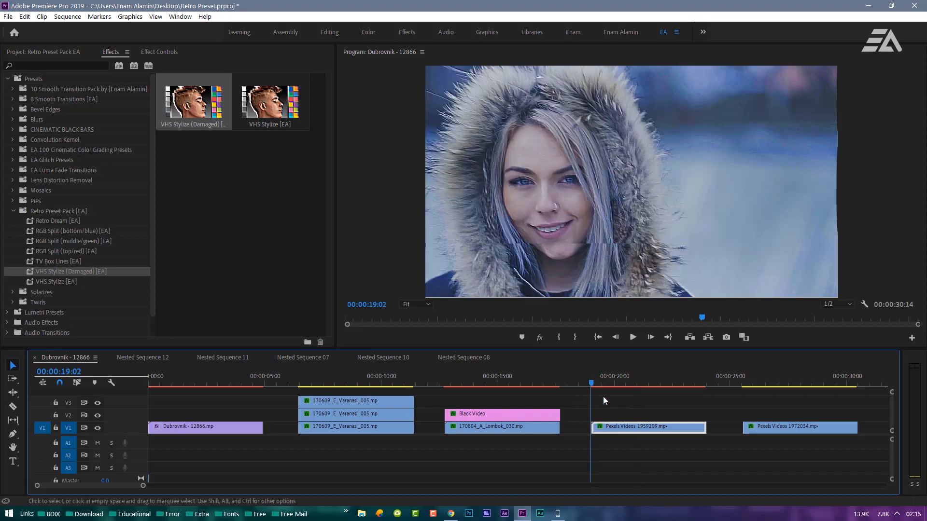
# Apply VHS Stylize [EA] to the final Pexels clip and play it back
pyautogui.click(632, 337)
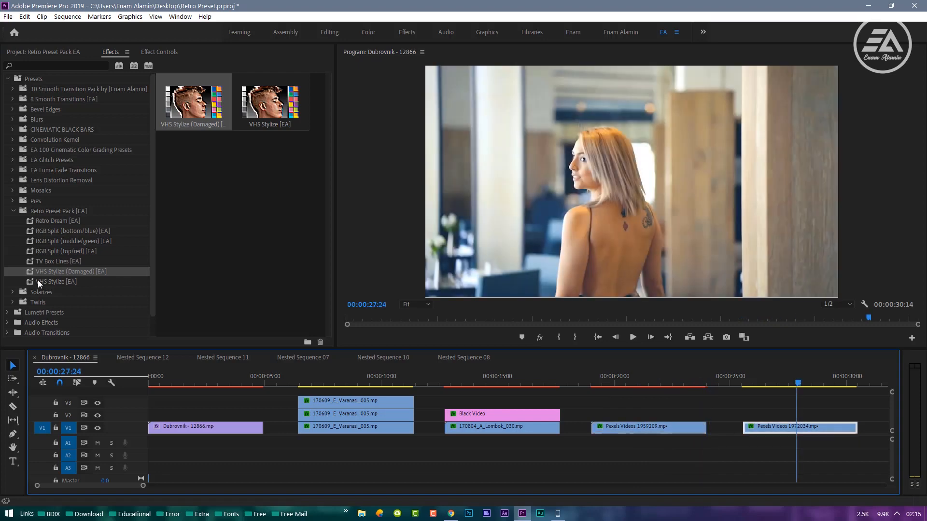
pyautogui.click(56, 281)
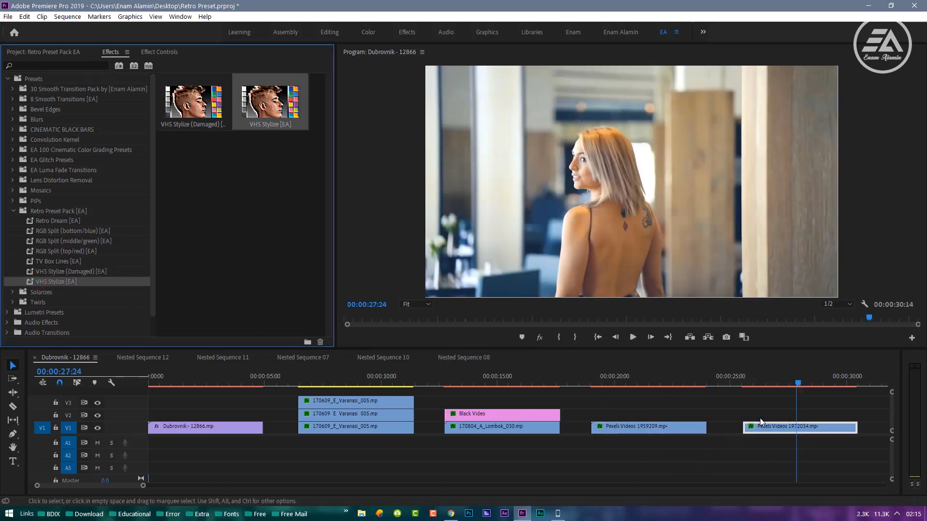
pyautogui.click(631, 337)
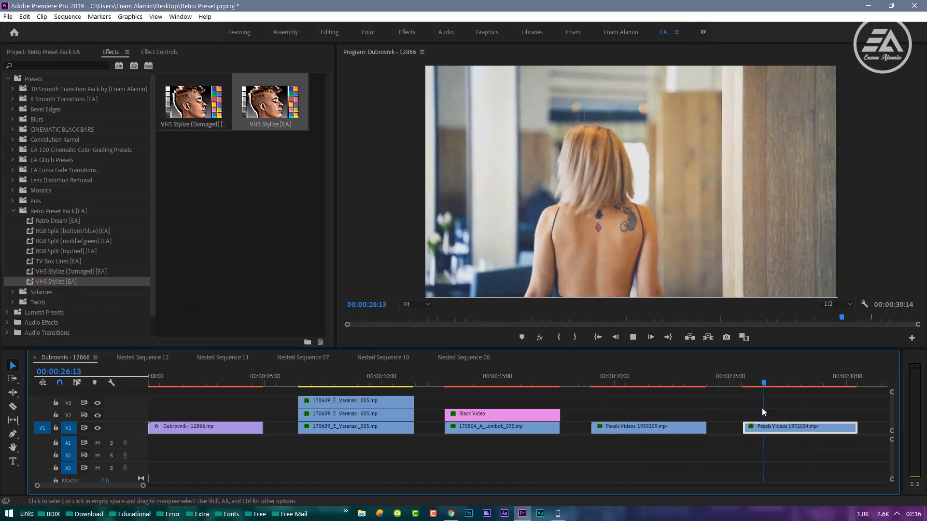